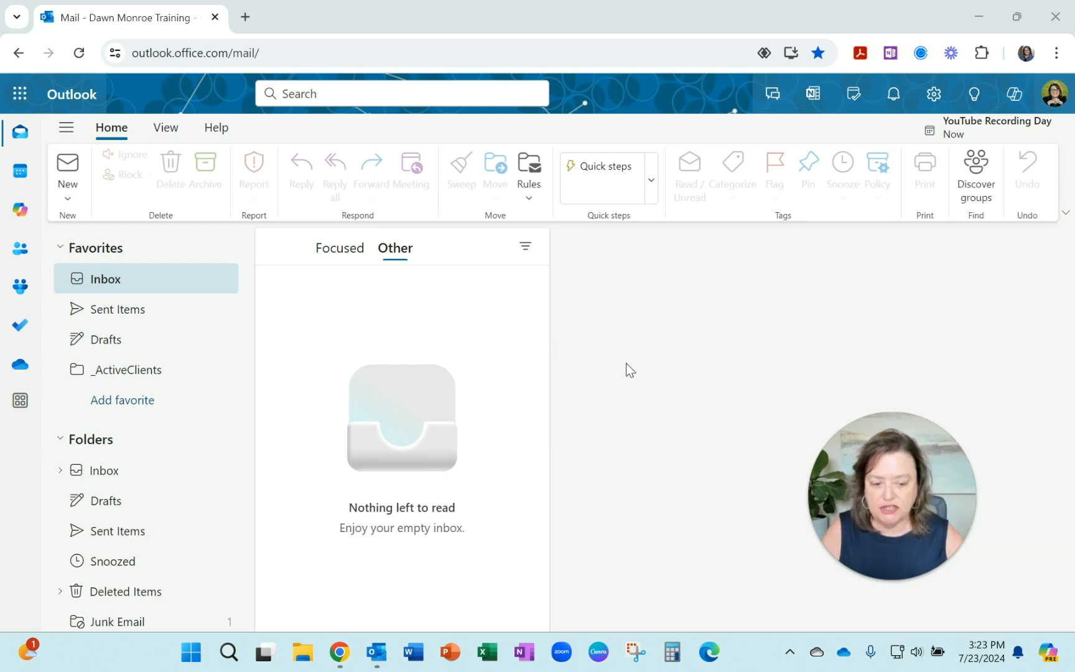
mouse_move(1061, 231)
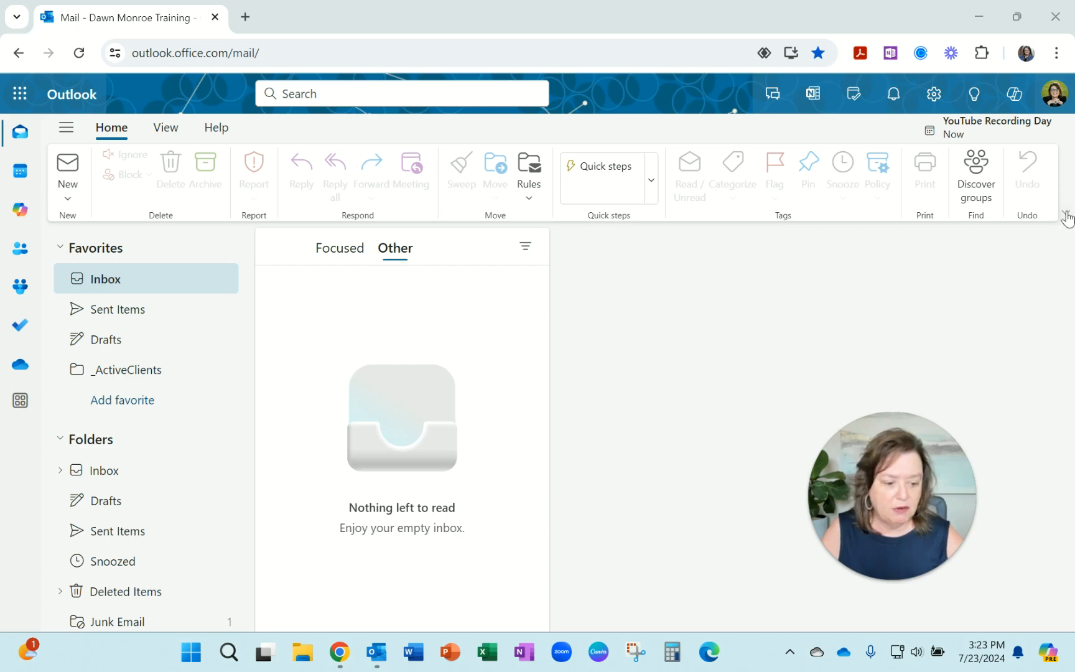
Step: Try the simplified ribbon, return to the classic ribbon, then go to the mail rules options
left_click(1067, 216)
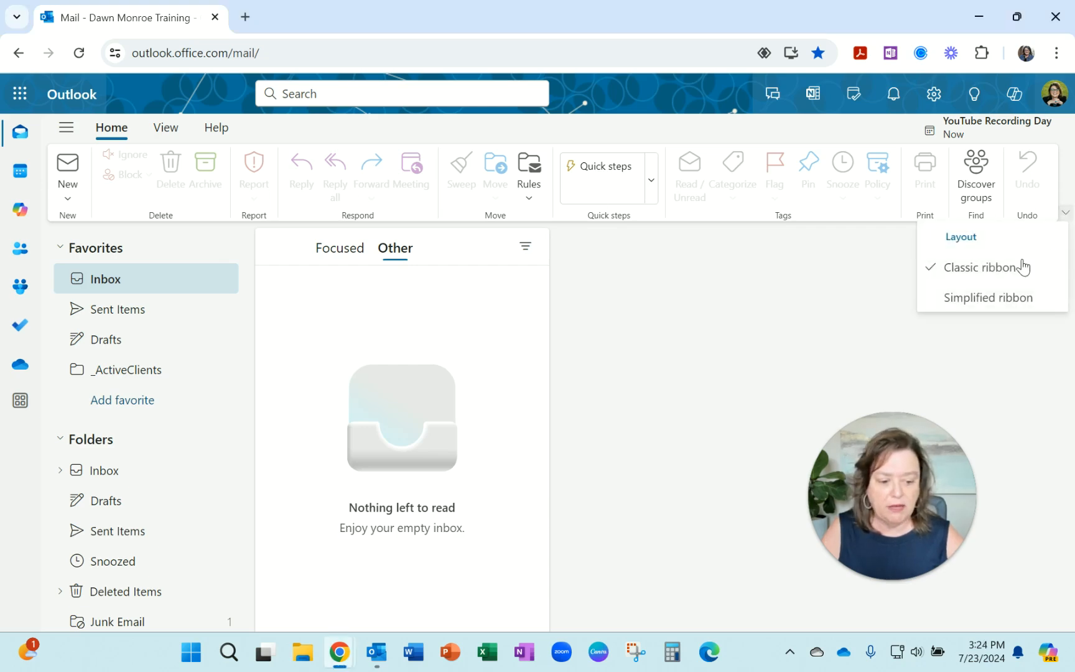
left_click(988, 296)
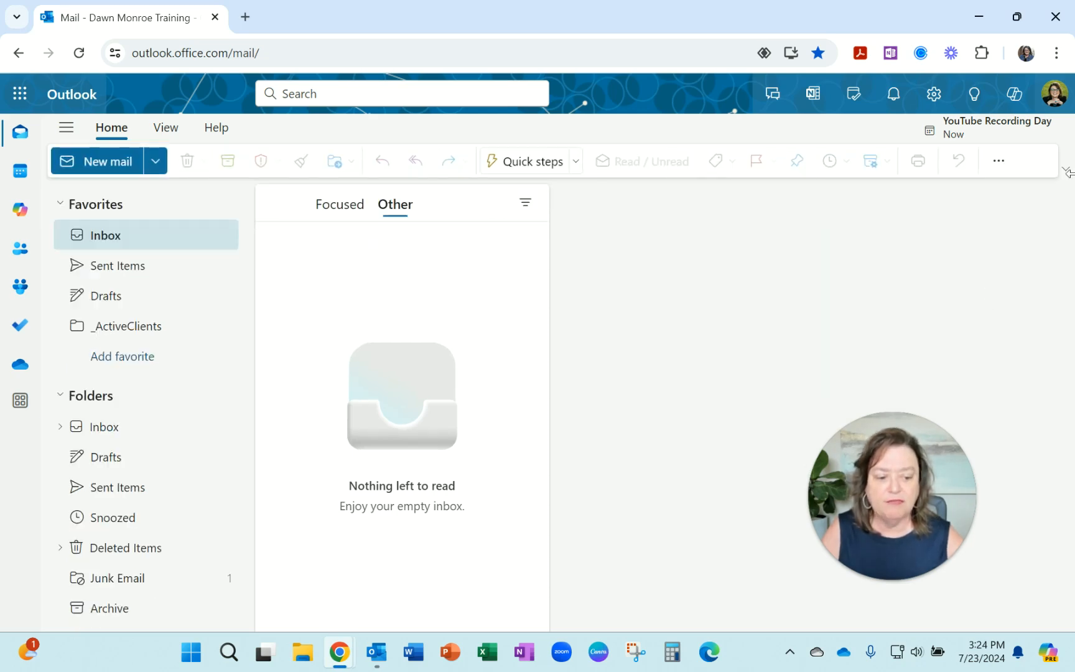
left_click(1062, 171)
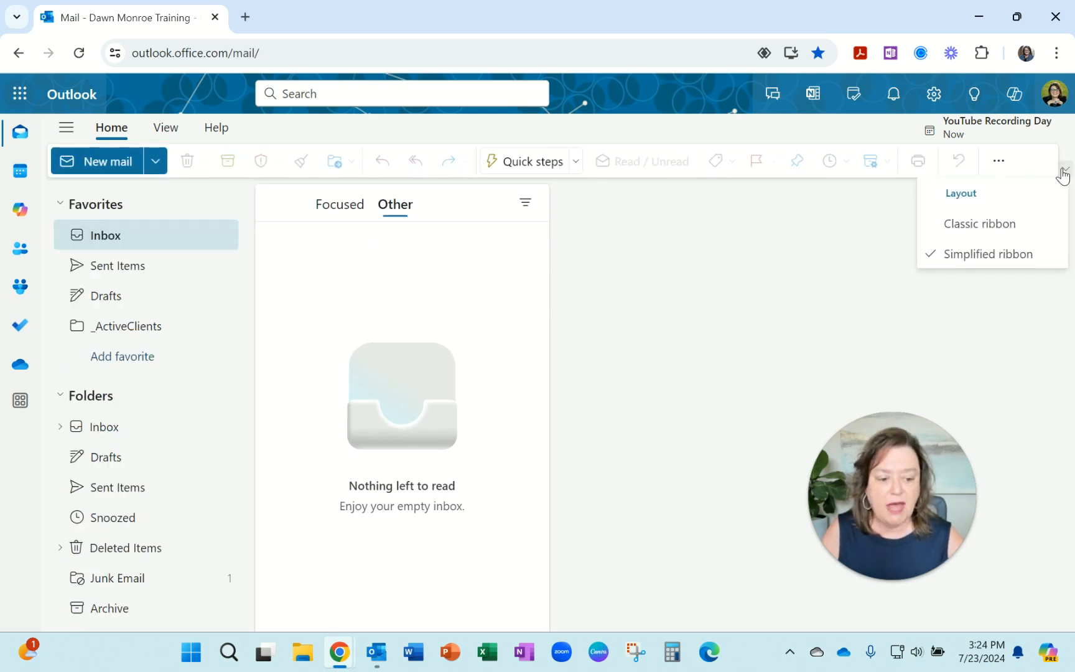
left_click(979, 224)
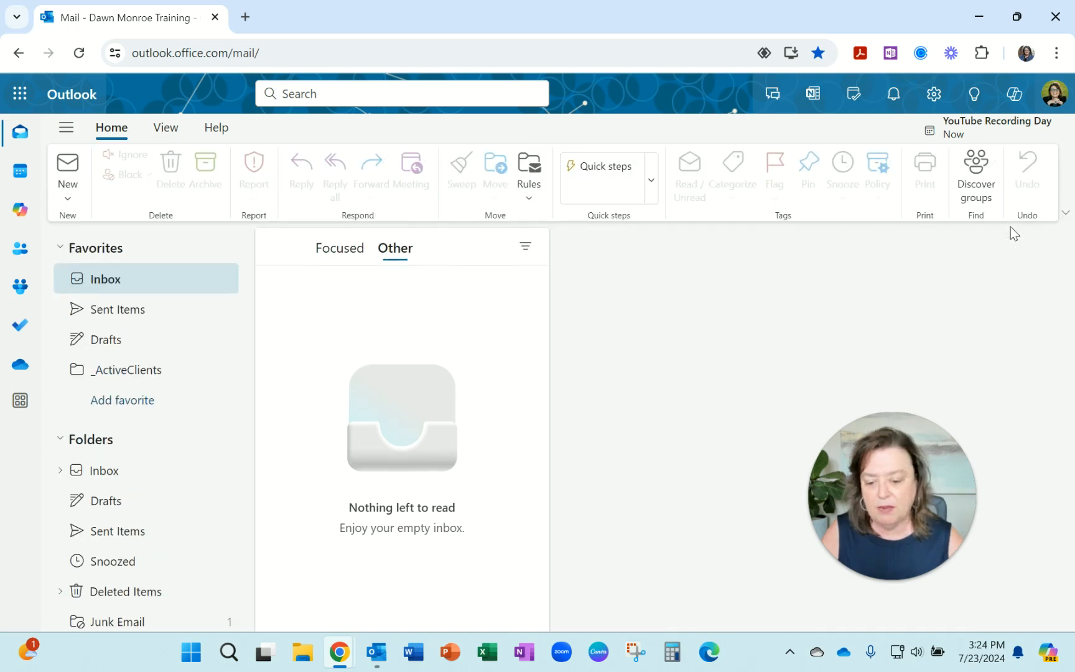
mouse_move(735, 228)
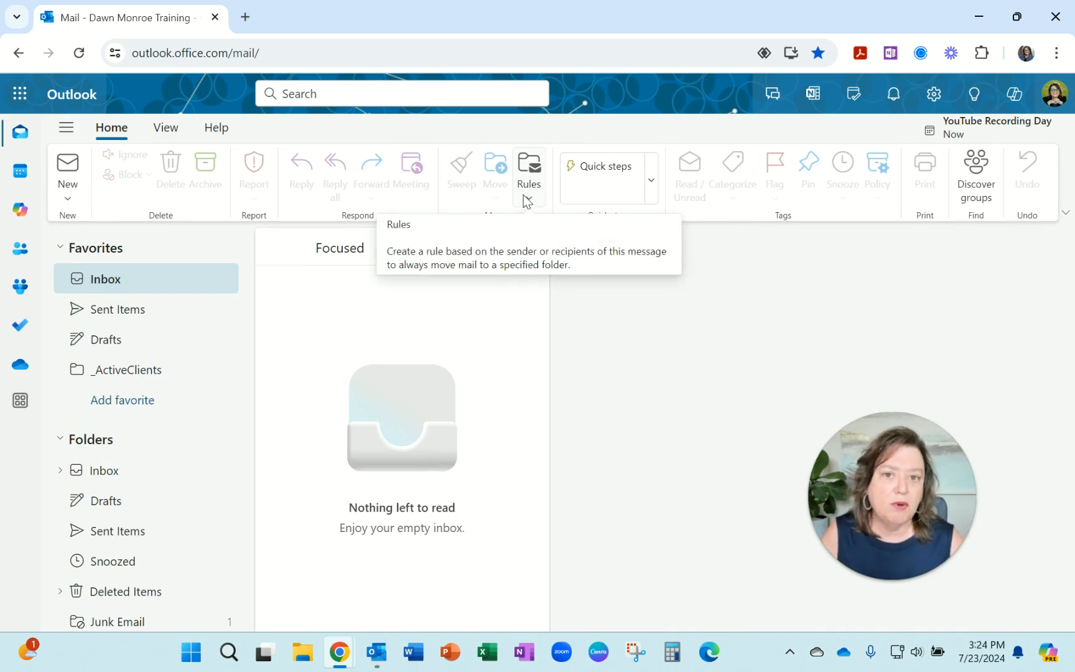
mouse_move(529, 195)
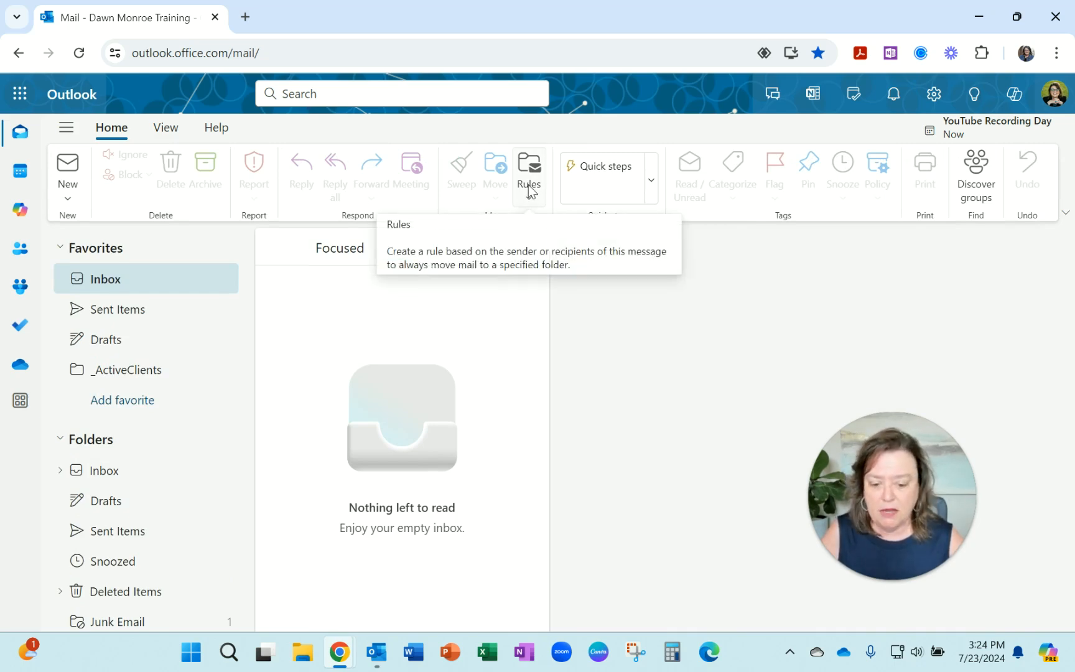
left_click(529, 174)
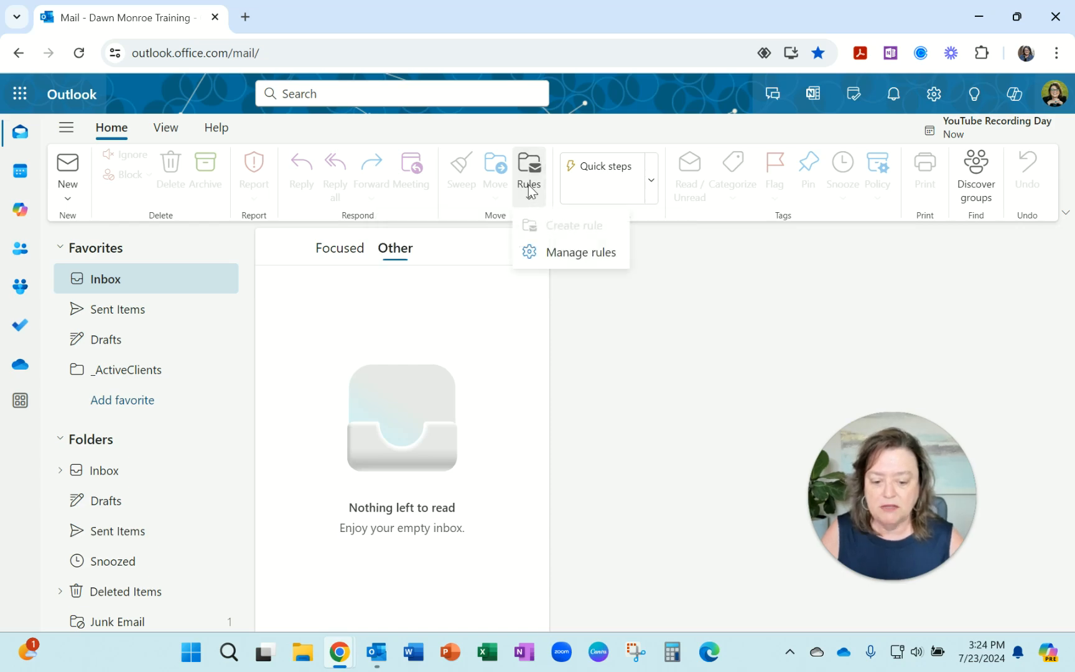
mouse_move(582, 253)
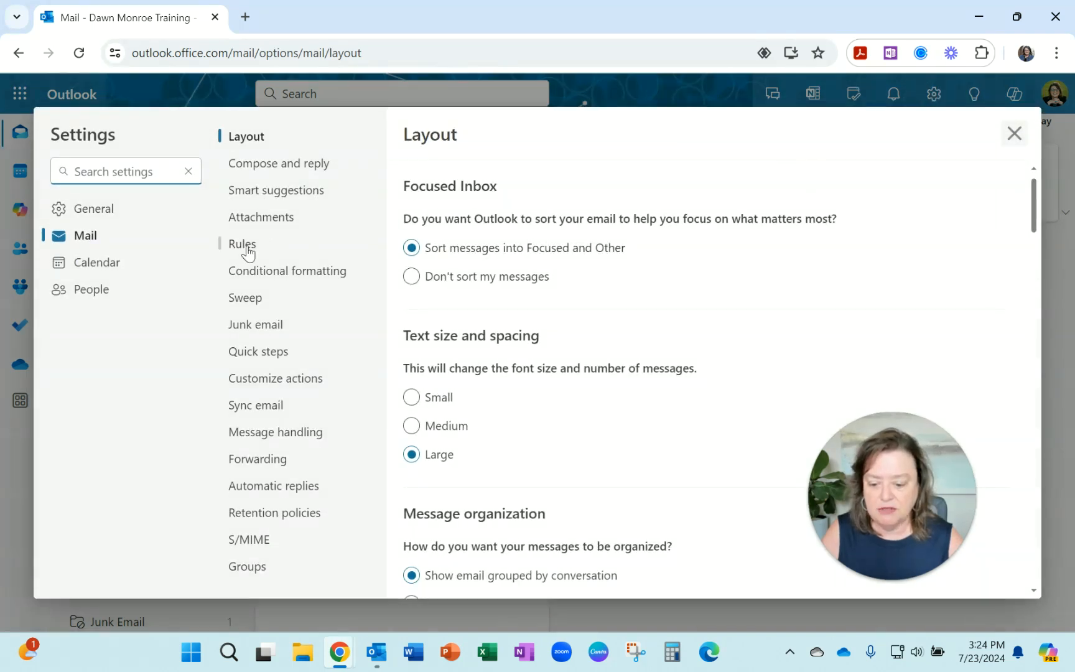
Step: Show the Rules page listing the TradePub.com, Wichita Business Journal and Terradyne Country Club rules
left_click(241, 244)
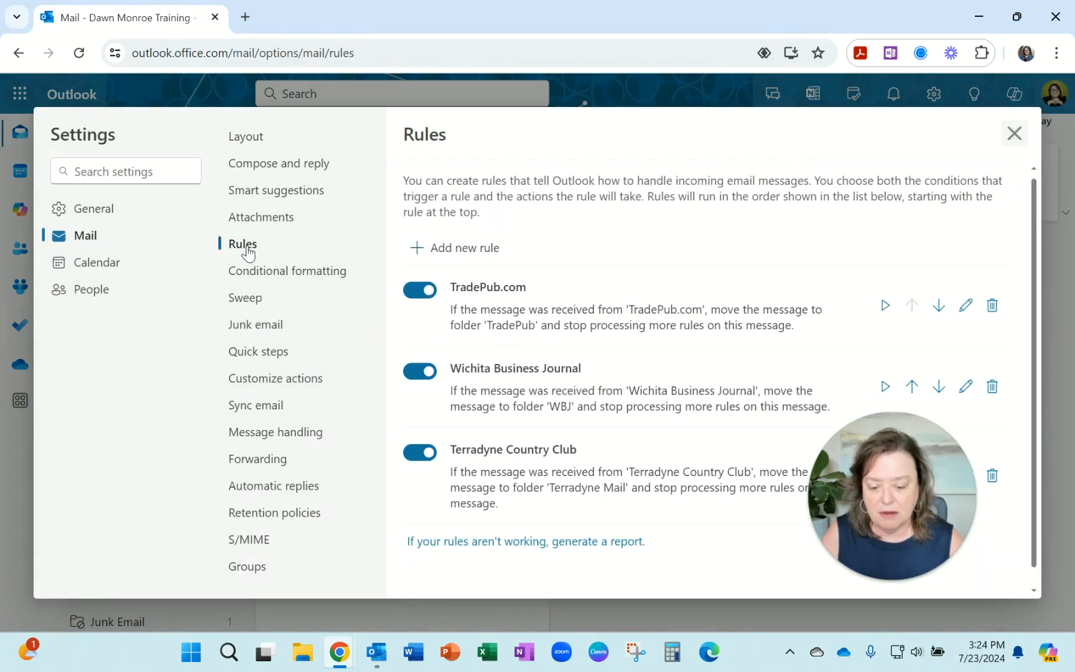
mouse_move(657, 539)
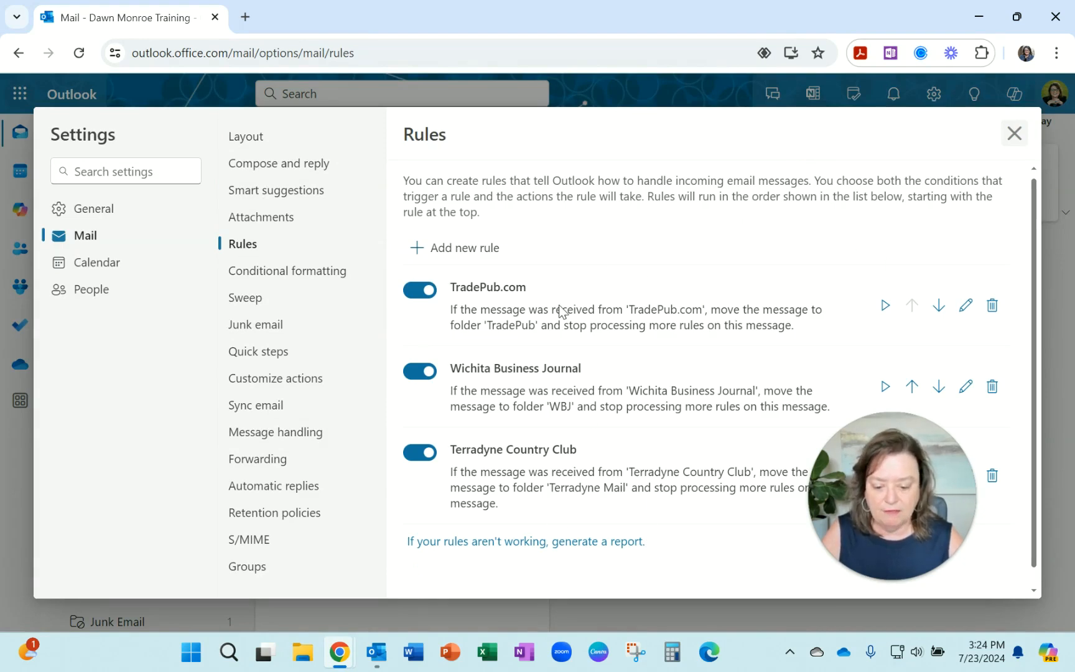
mouse_move(657, 276)
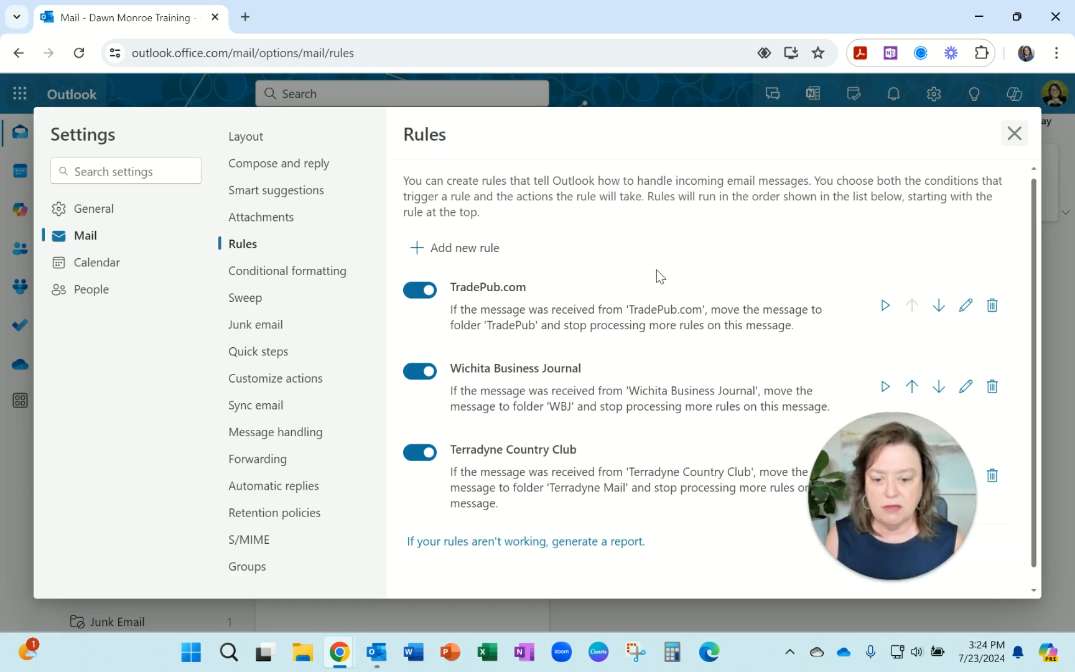
mouse_move(464, 247)
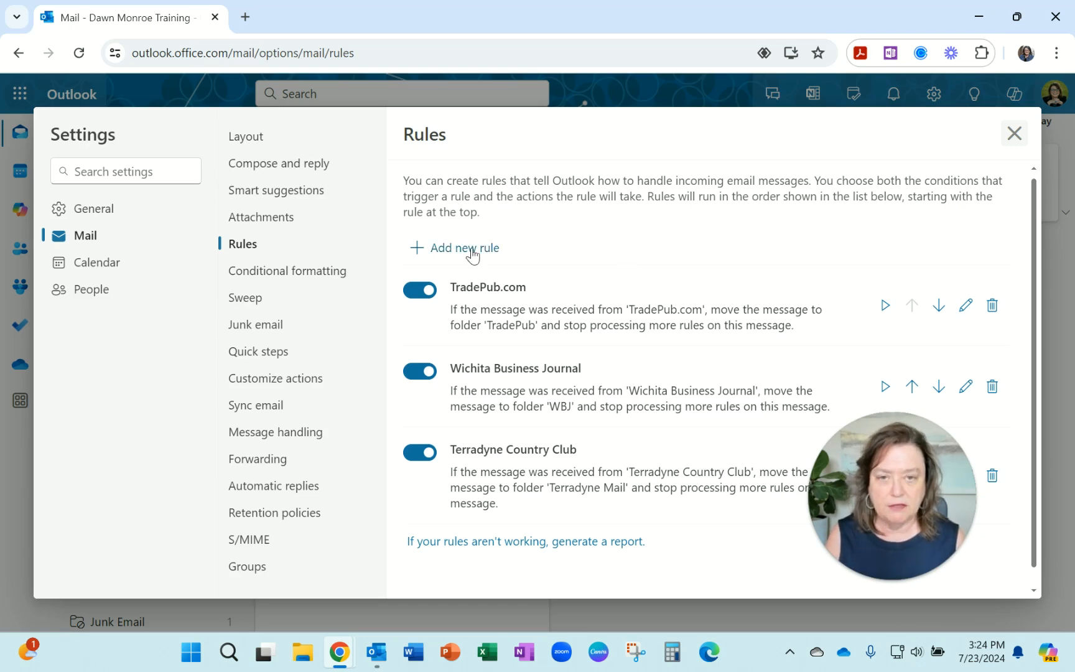
Step: Start a blank new rule and browse the available condition types
left_click(455, 247)
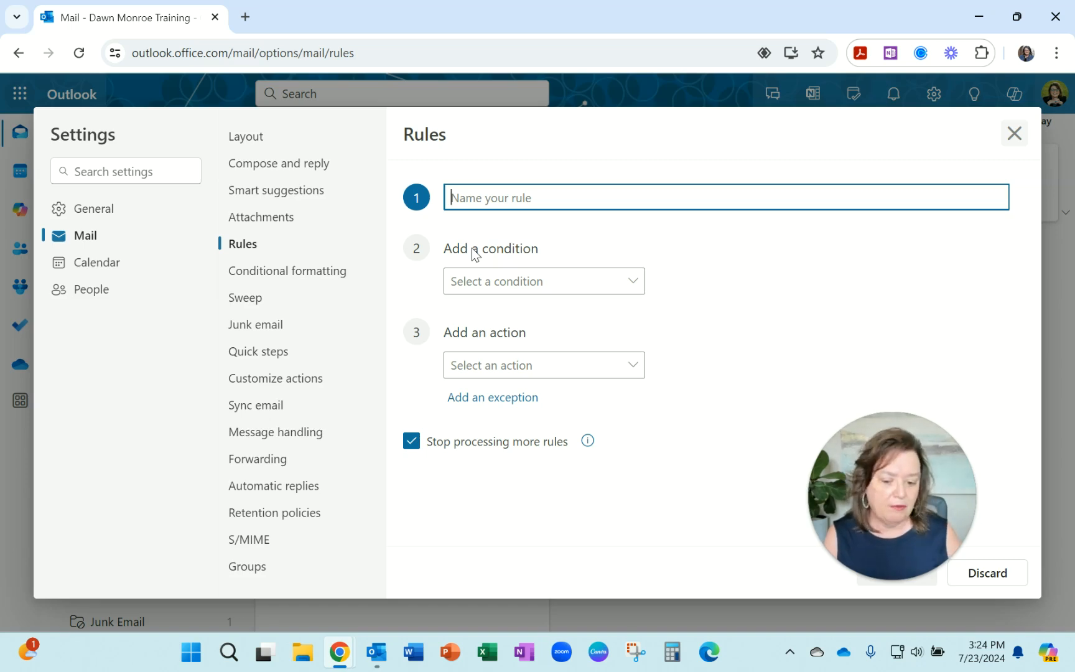
mouse_move(601, 299)
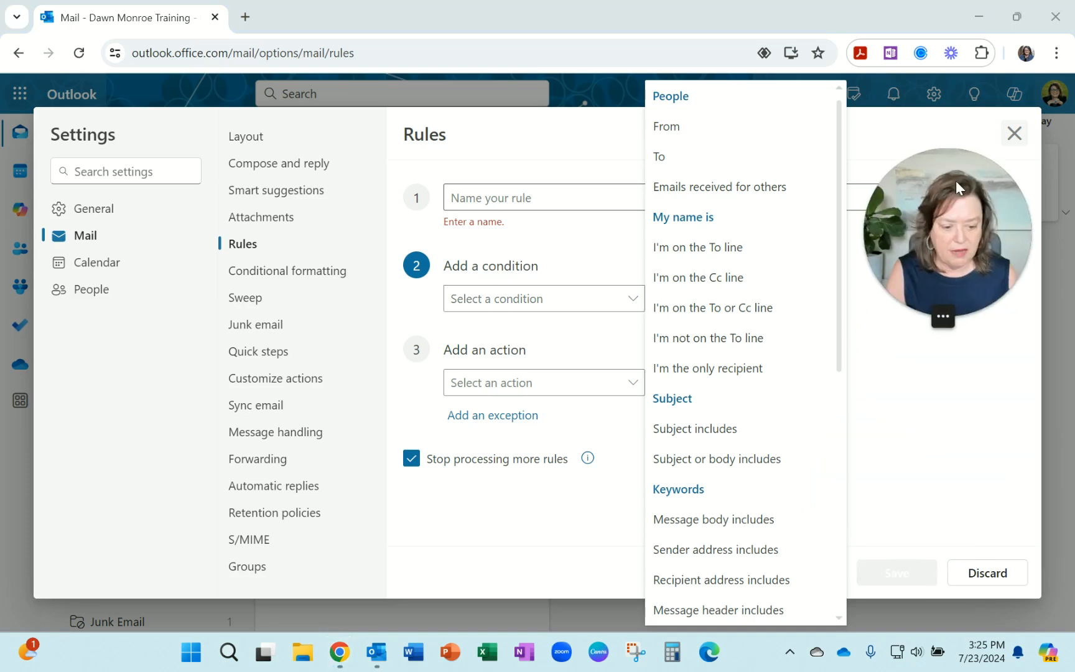
scroll("down", 3)
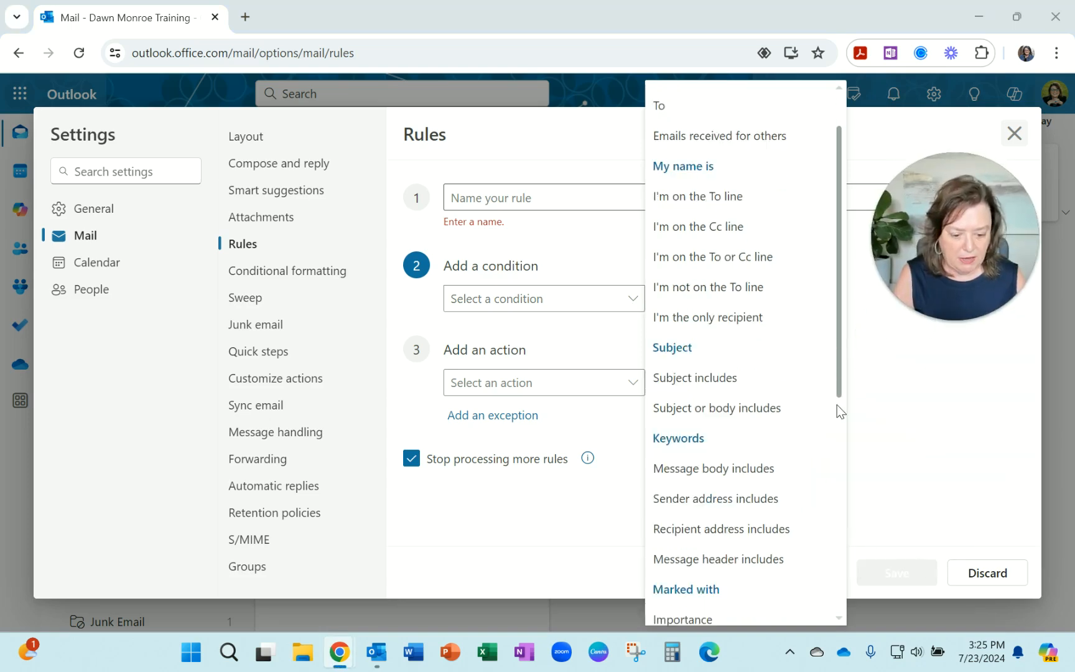
scroll("down", 3)
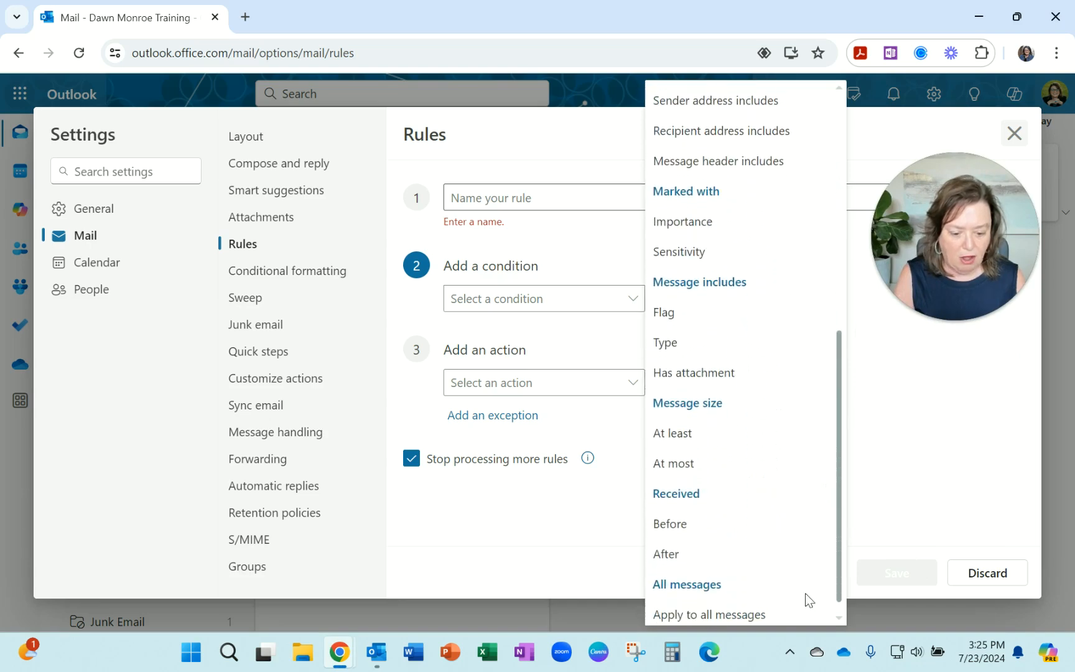
scroll("up", 3)
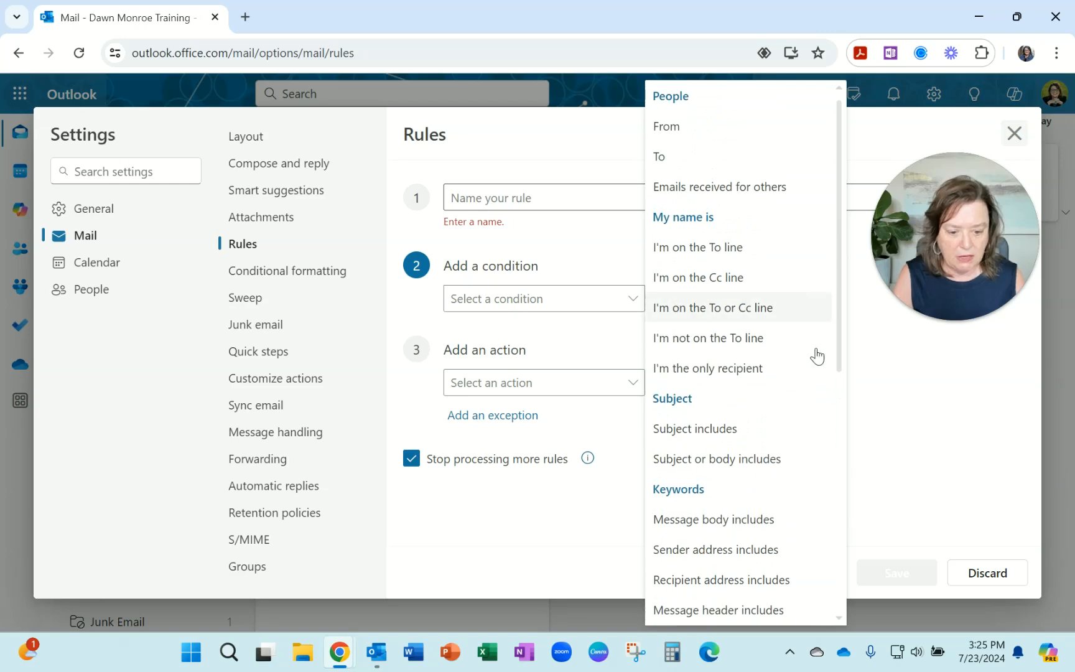
mouse_move(820, 368)
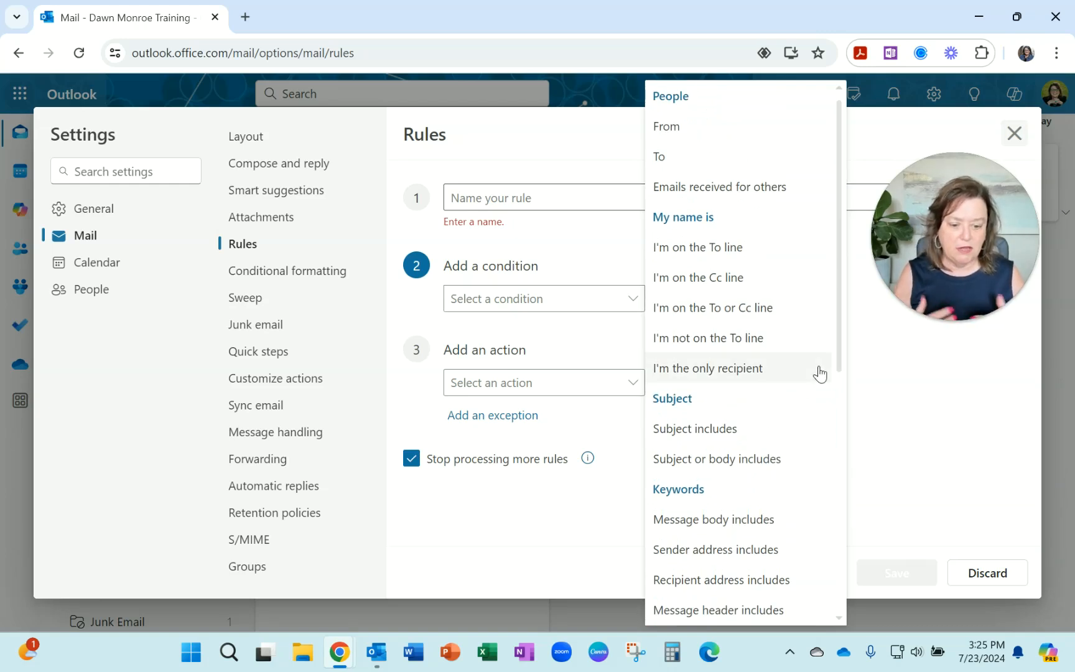
mouse_move(684, 126)
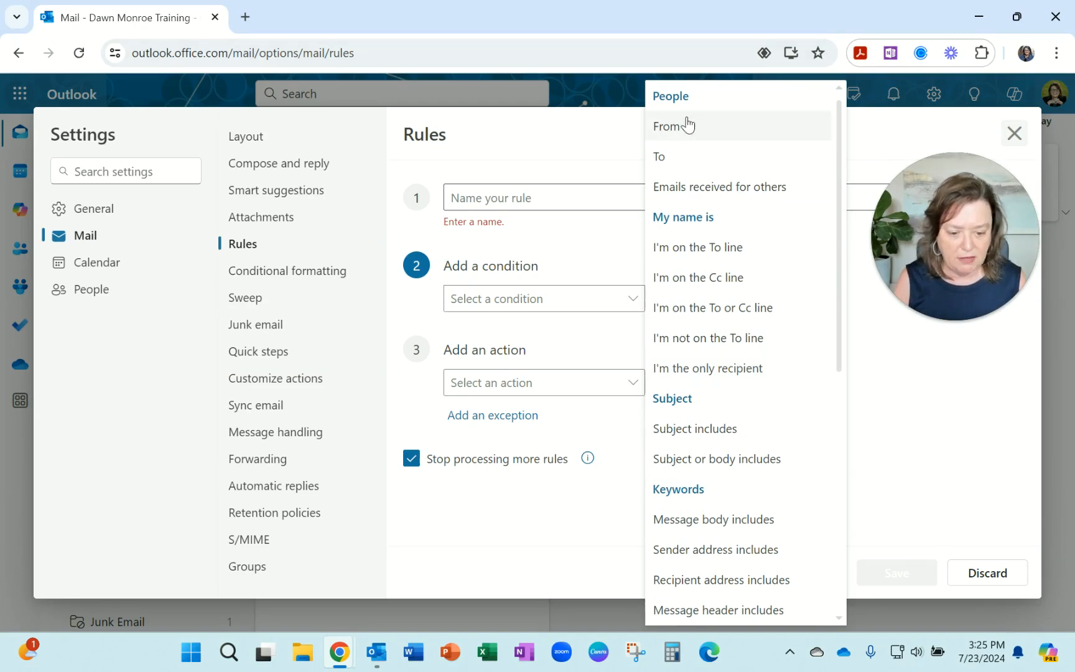
Step: Give the new rule condition From and action Move to, with the destination folder list shown
left_click(667, 126)
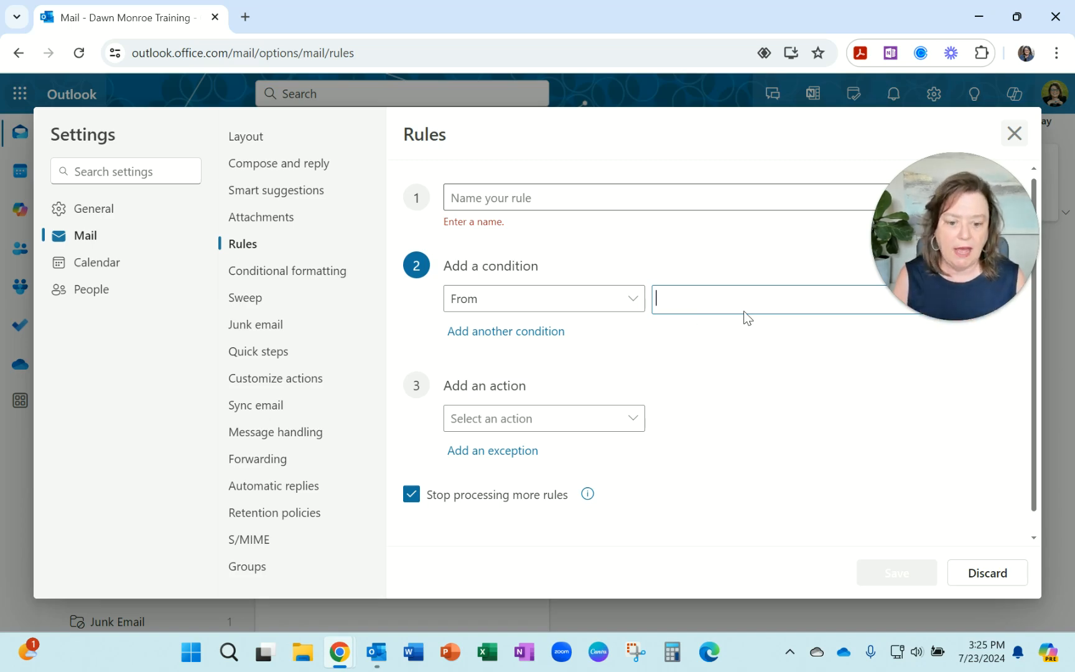
mouse_move(644, 425)
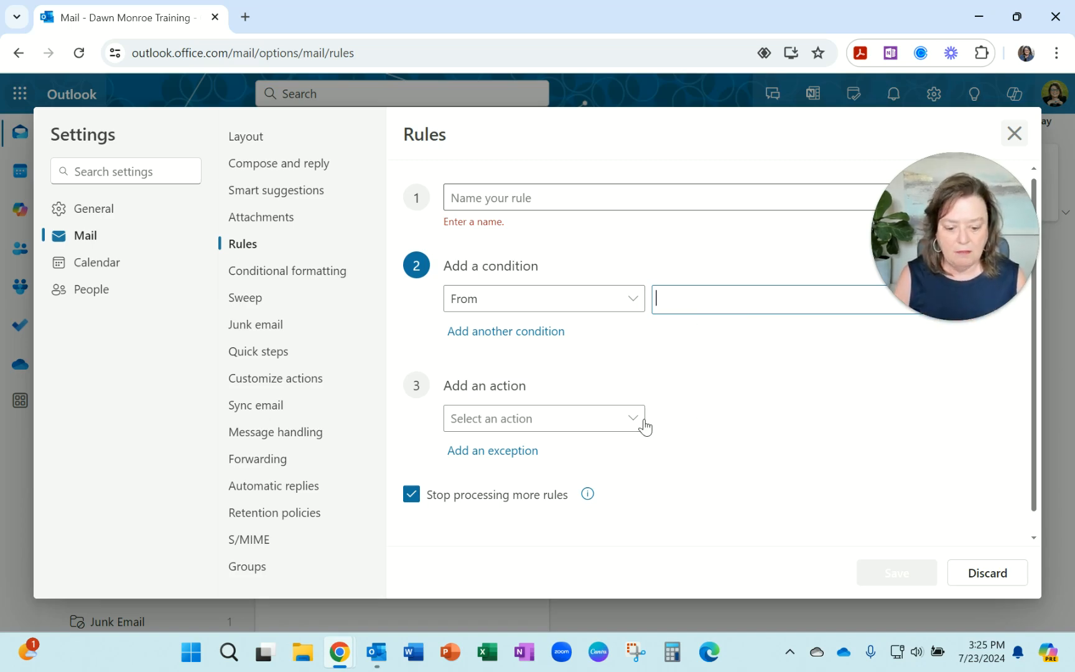
left_click(542, 418)
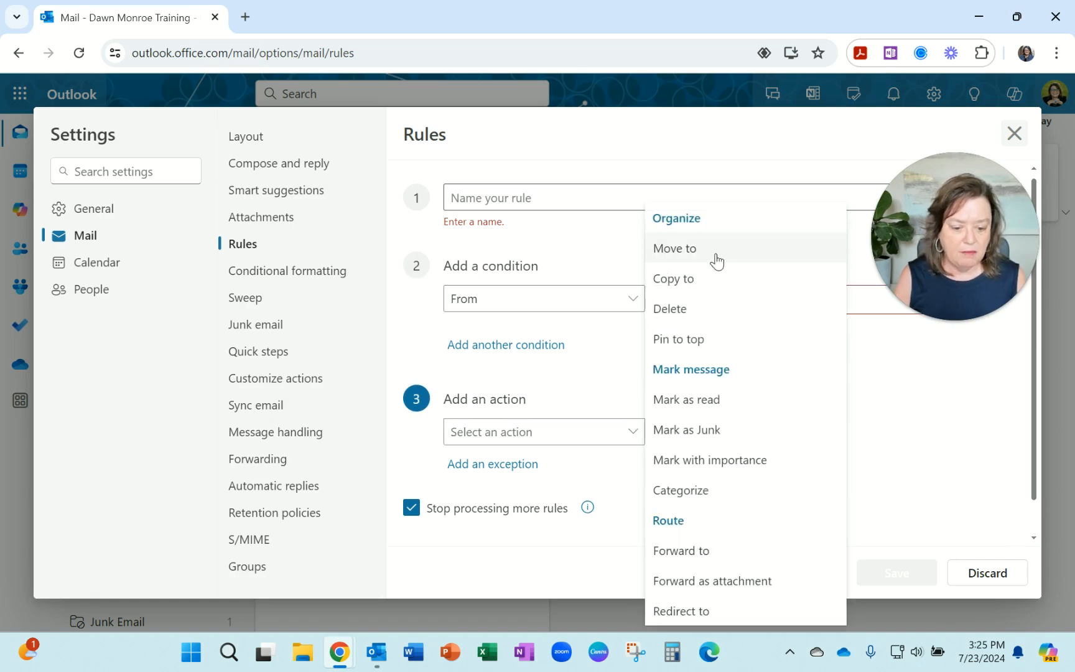
left_click(673, 248)
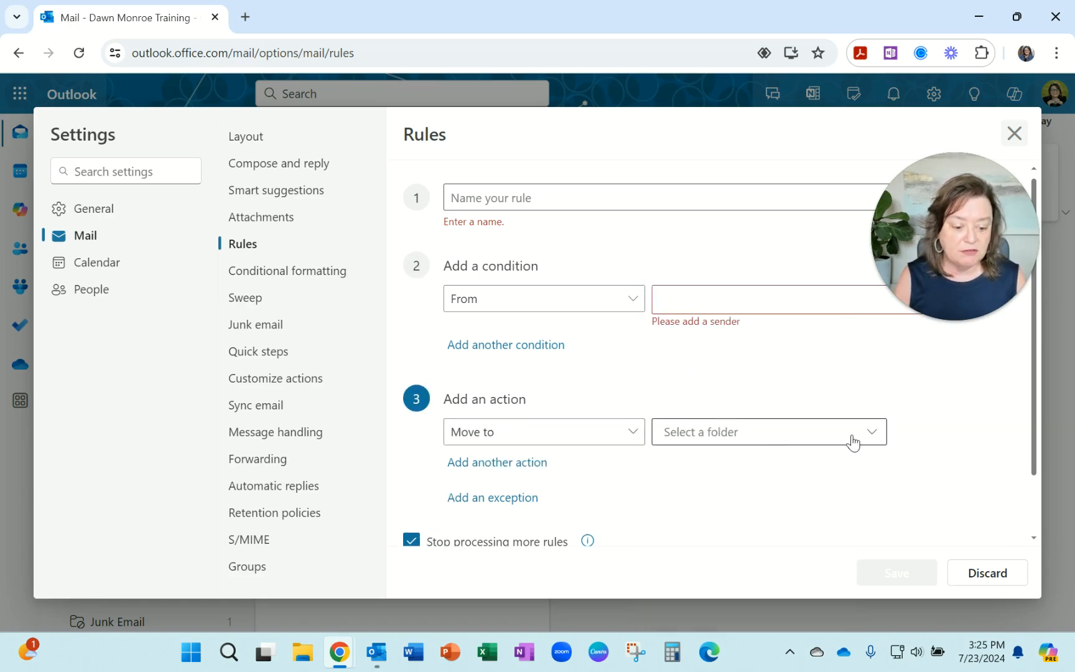
left_click(768, 431)
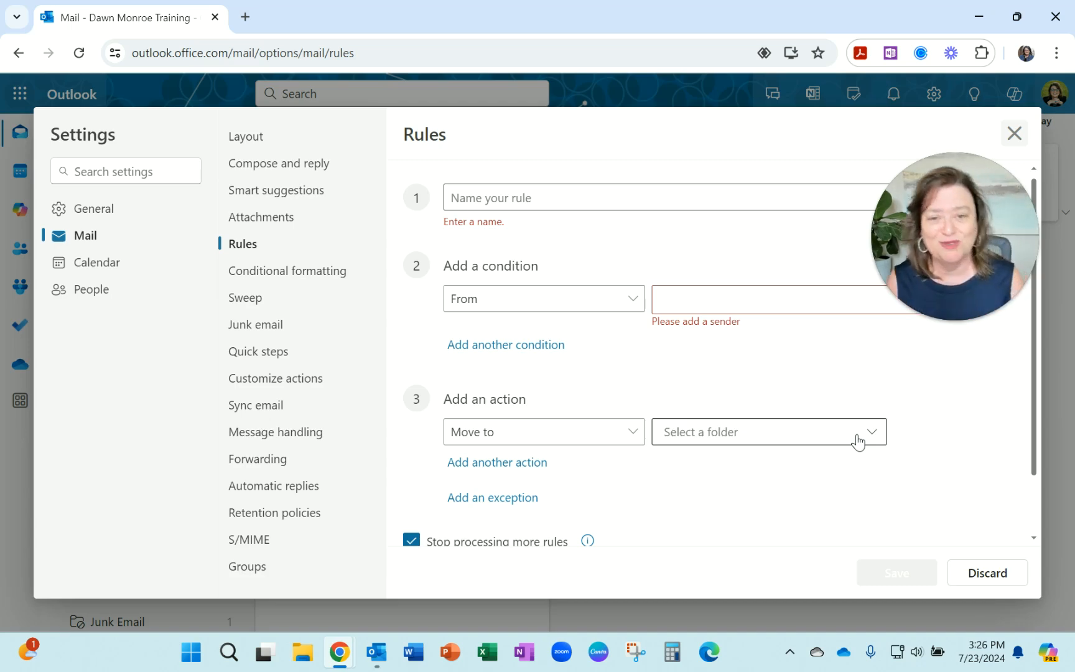
mouse_move(788, 249)
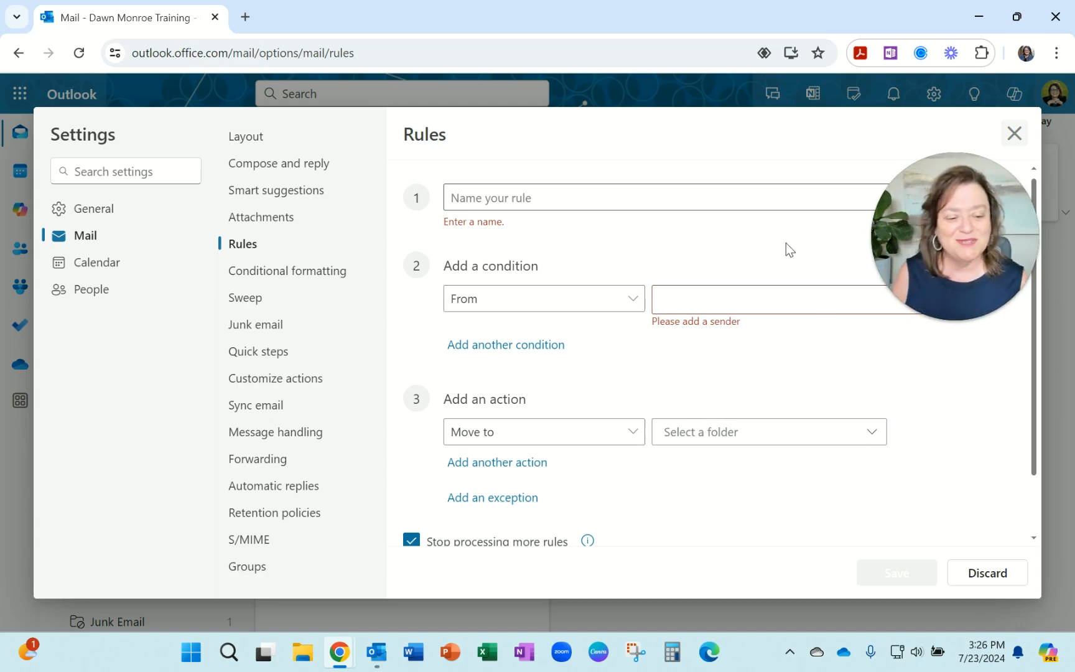